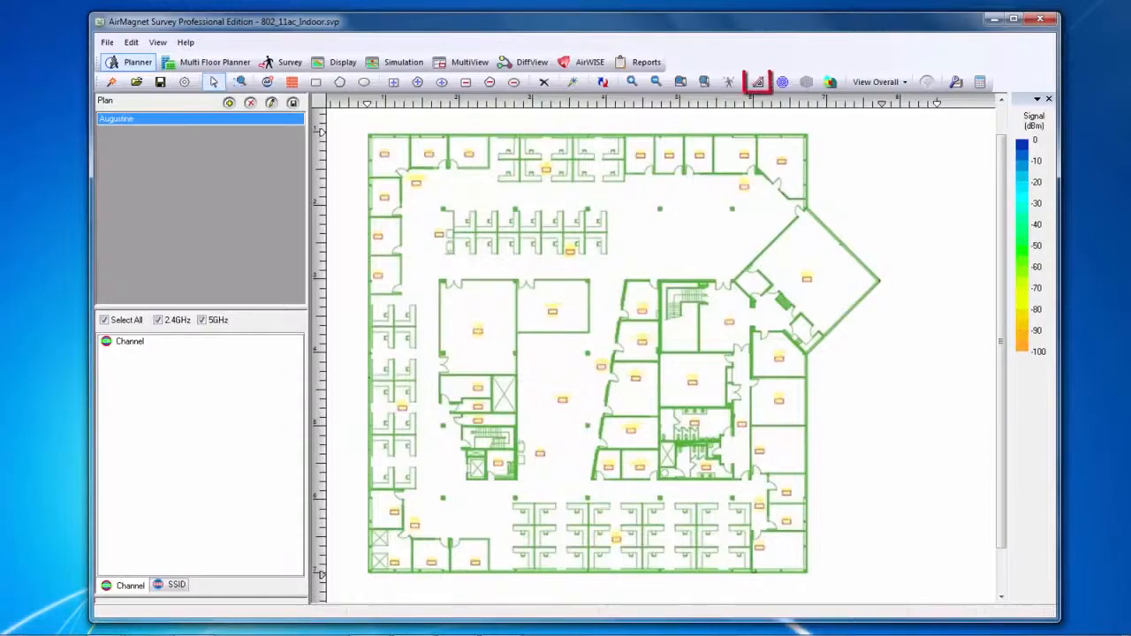
Measure the site dimensions on the plan and answer the recalibration prompt
left_click(757, 82)
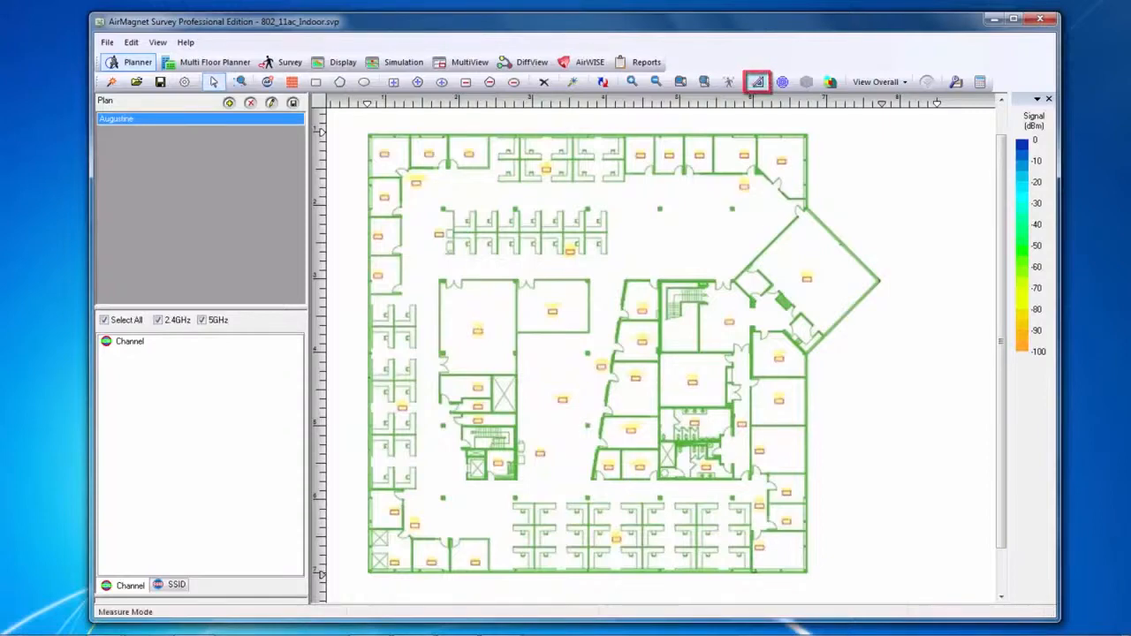
left_click(757, 82)
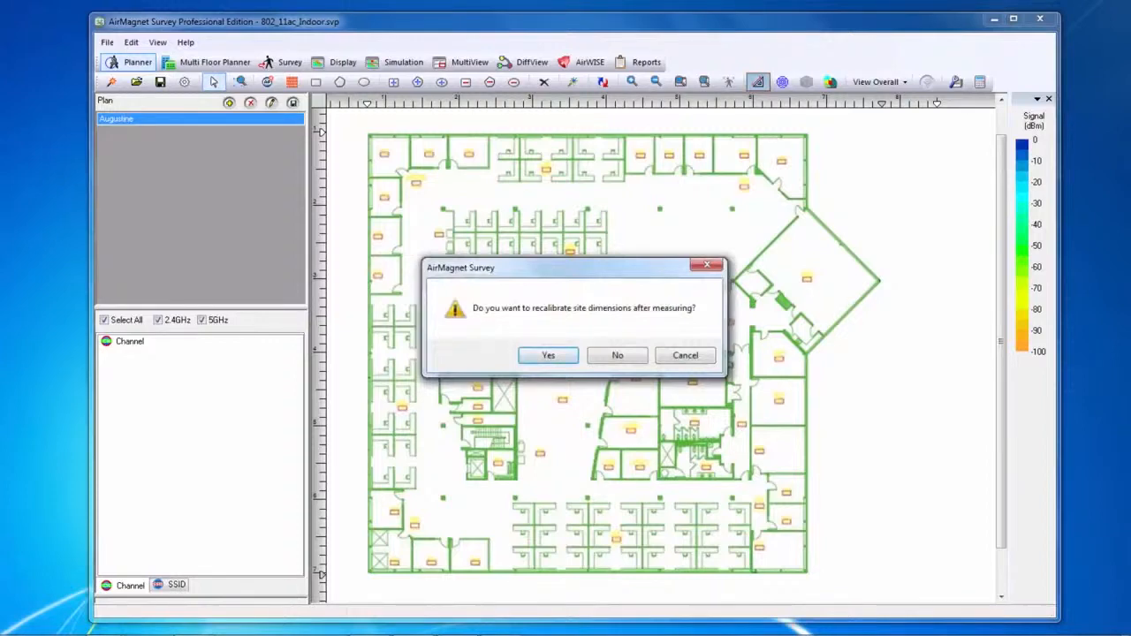
left_click(617, 354)
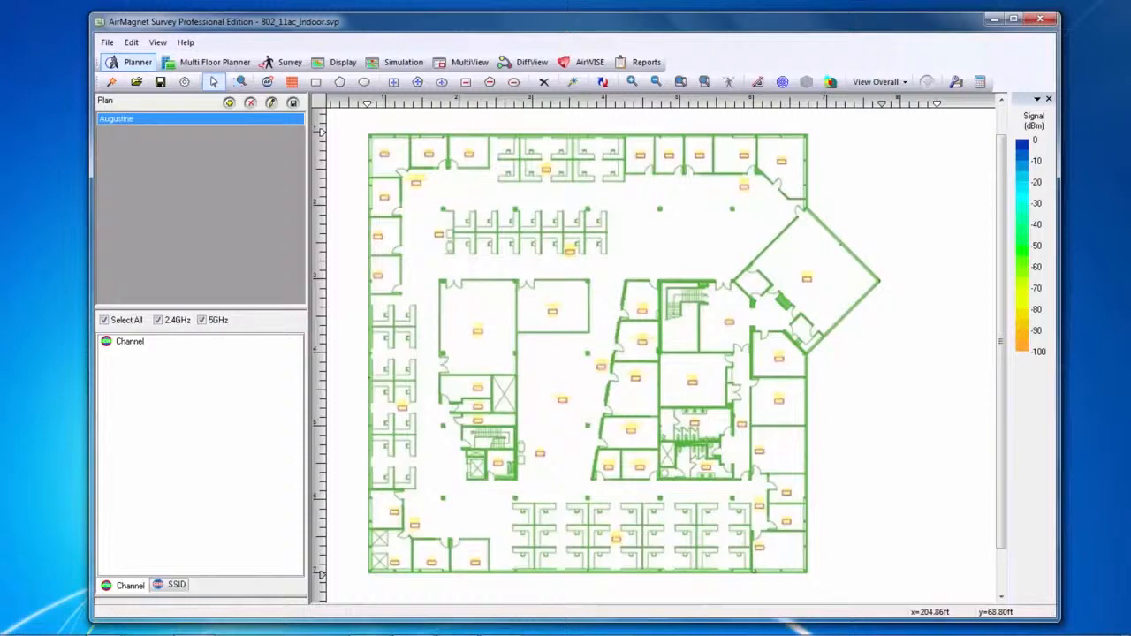
Start creating walls with Dry Wall (4 dB) as the wall material
left_click(291, 81)
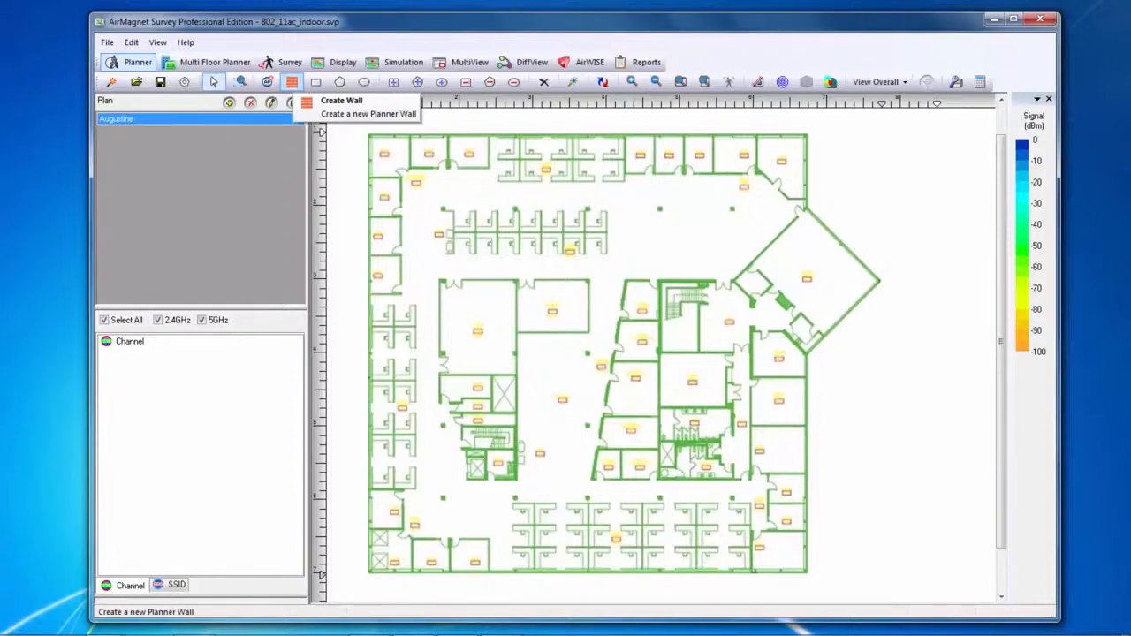
left_click(368, 113)
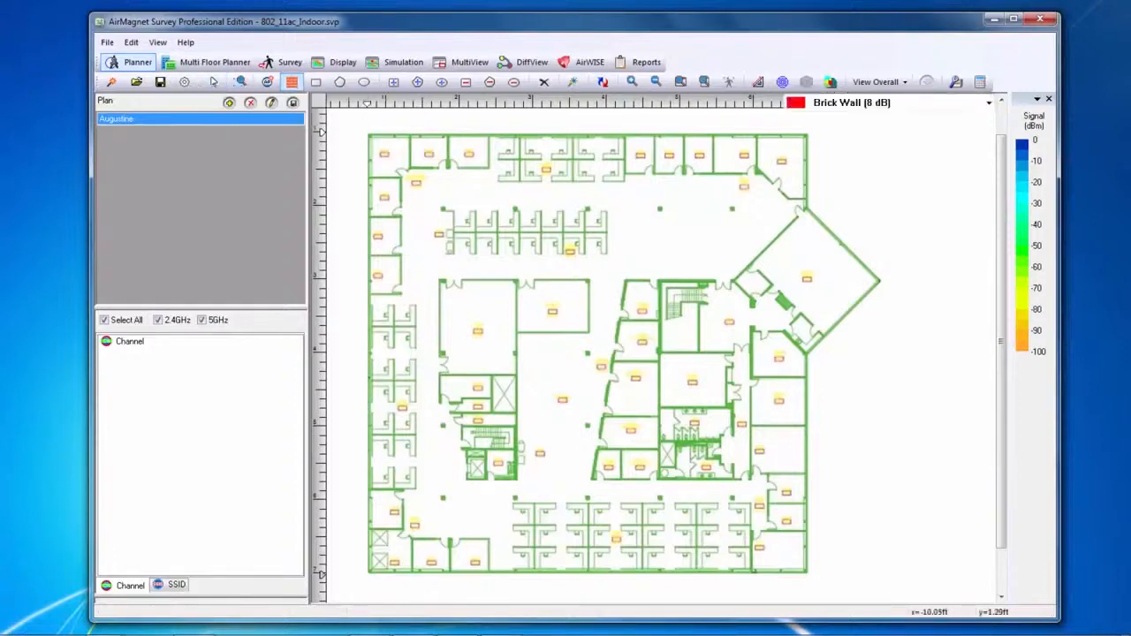
left_click(989, 102)
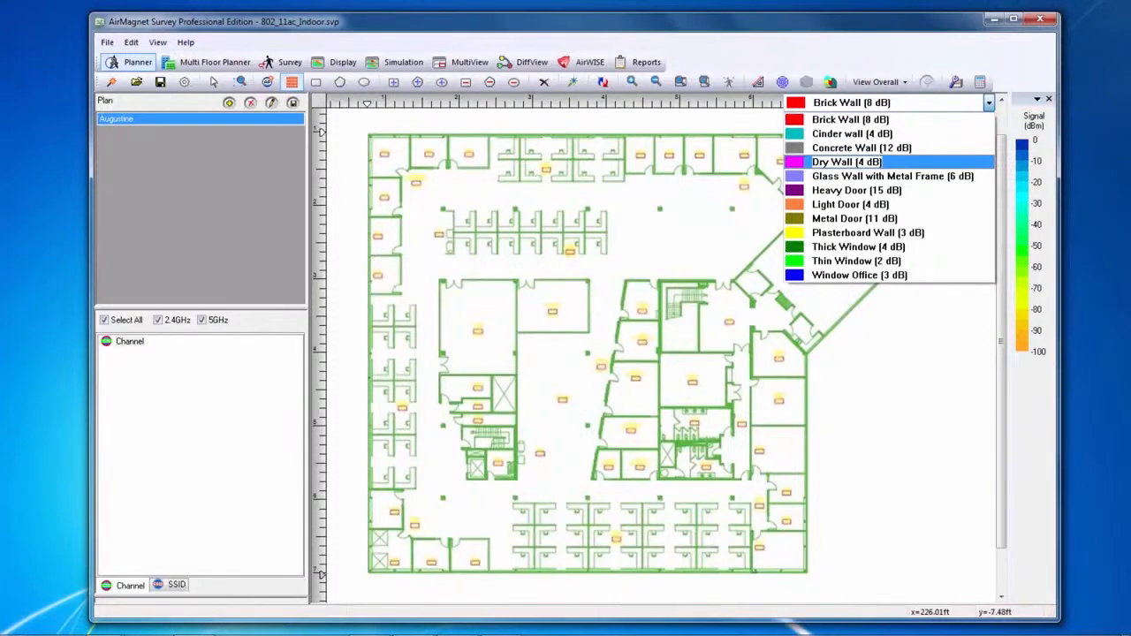
left_click(845, 162)
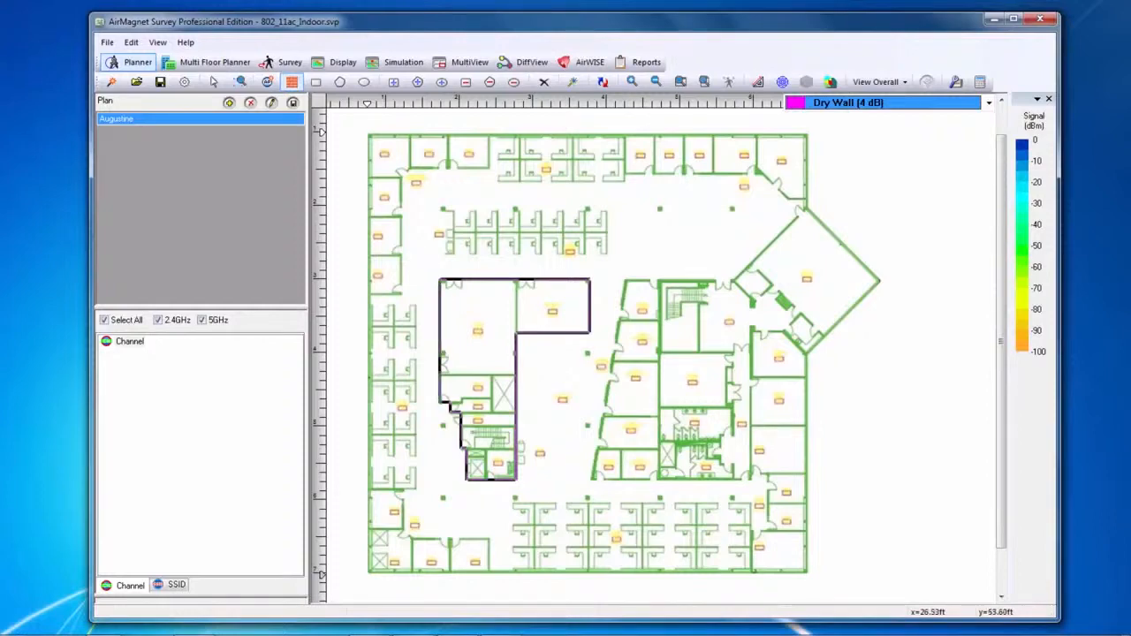
Close the L-shaped wall outline and confirm Dry Wall (4 dB) in its properties
left_click(513, 380)
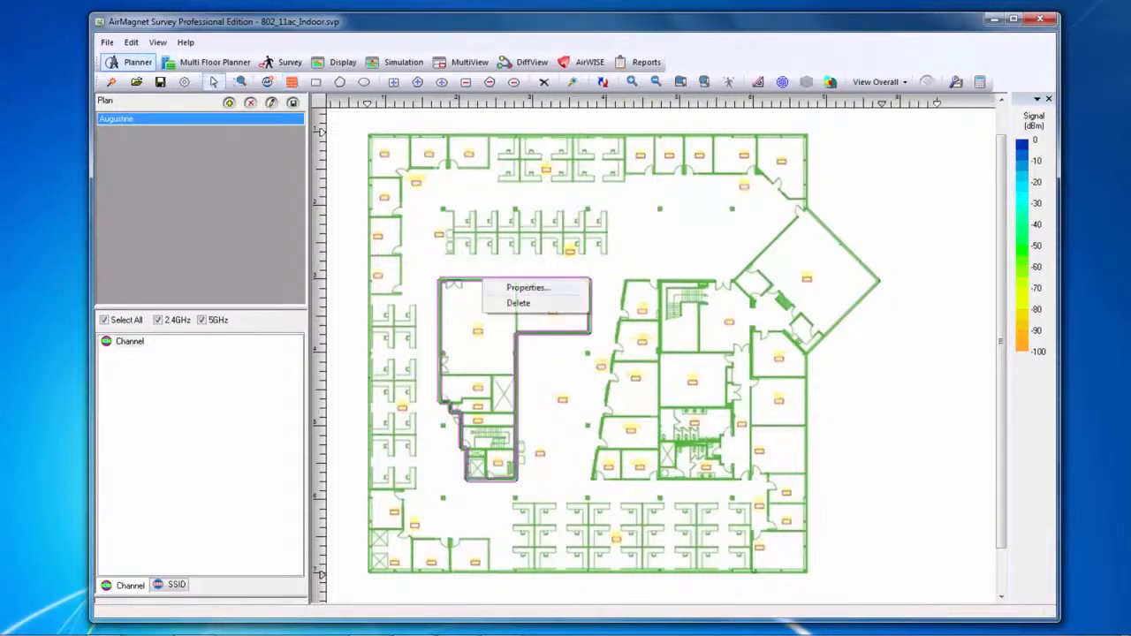
left_click(527, 287)
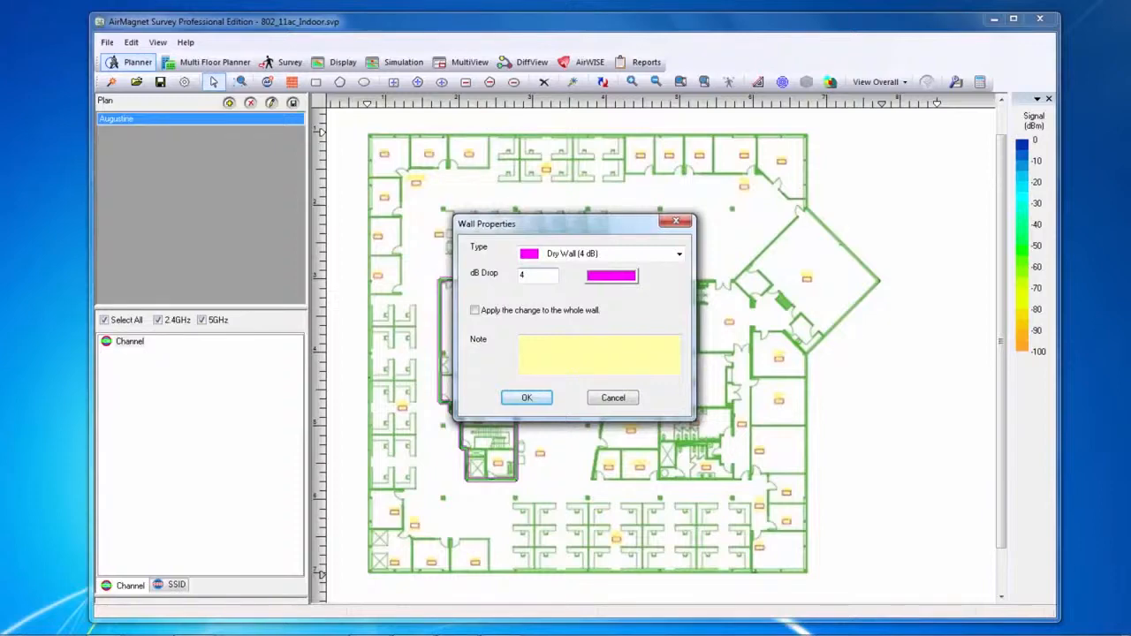
left_click(527, 397)
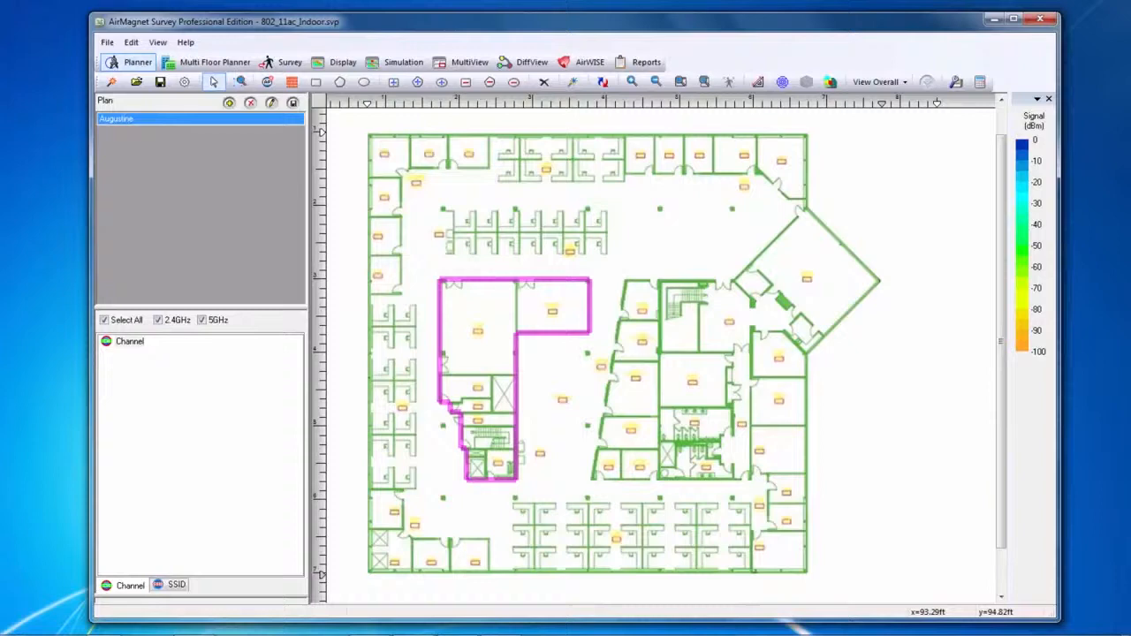
mouse_move(315, 81)
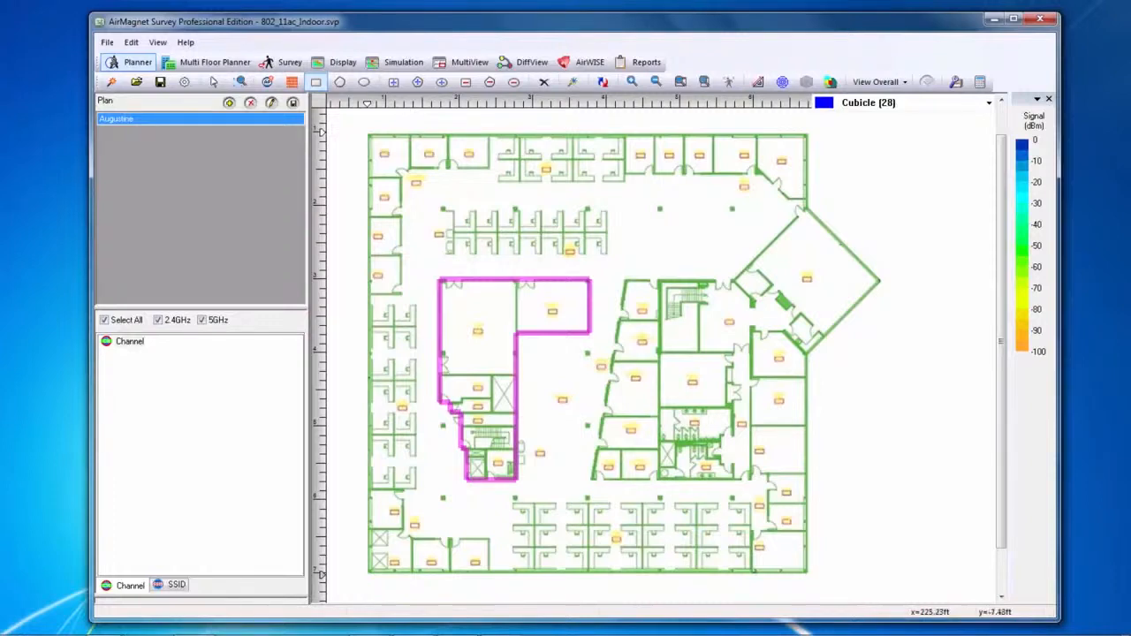
Draw a Cubicle (28) attenuation rectangle around the upper cubicle row
left_click(987, 103)
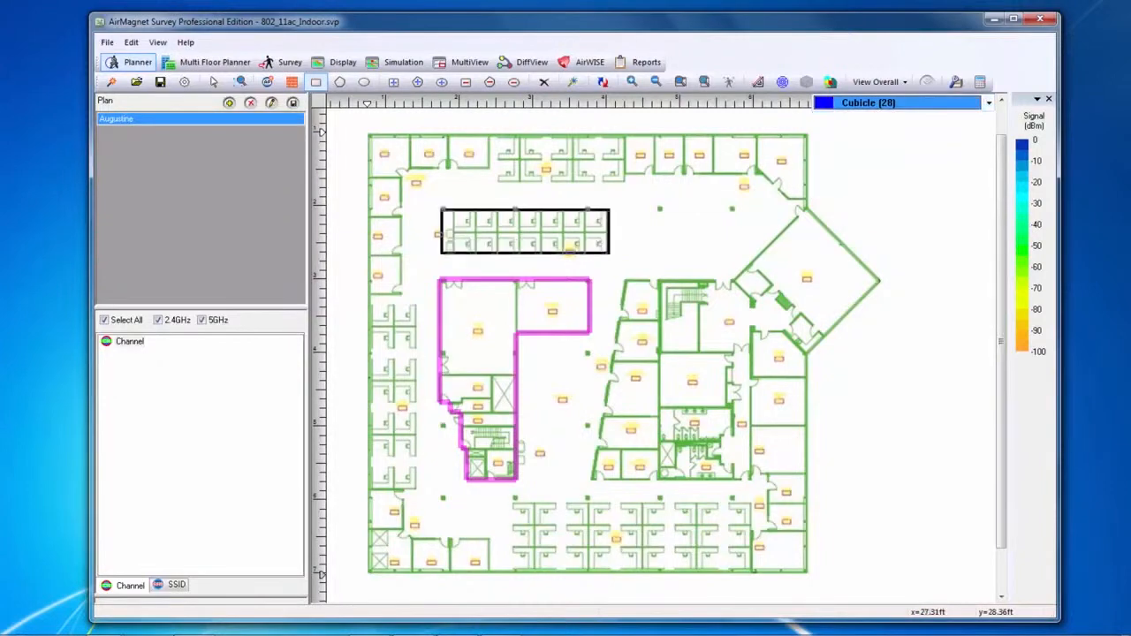
left_click(523, 231)
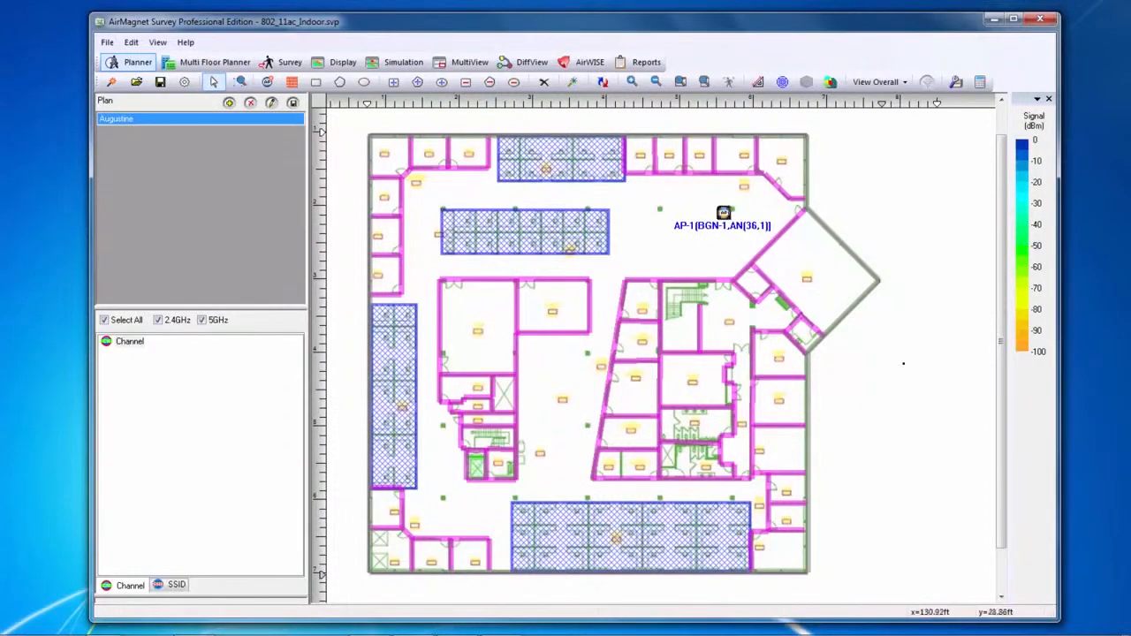
Check AP-1's 2.4 GHz settings, then change its 5 GHz transmit power
right_click(723, 213)
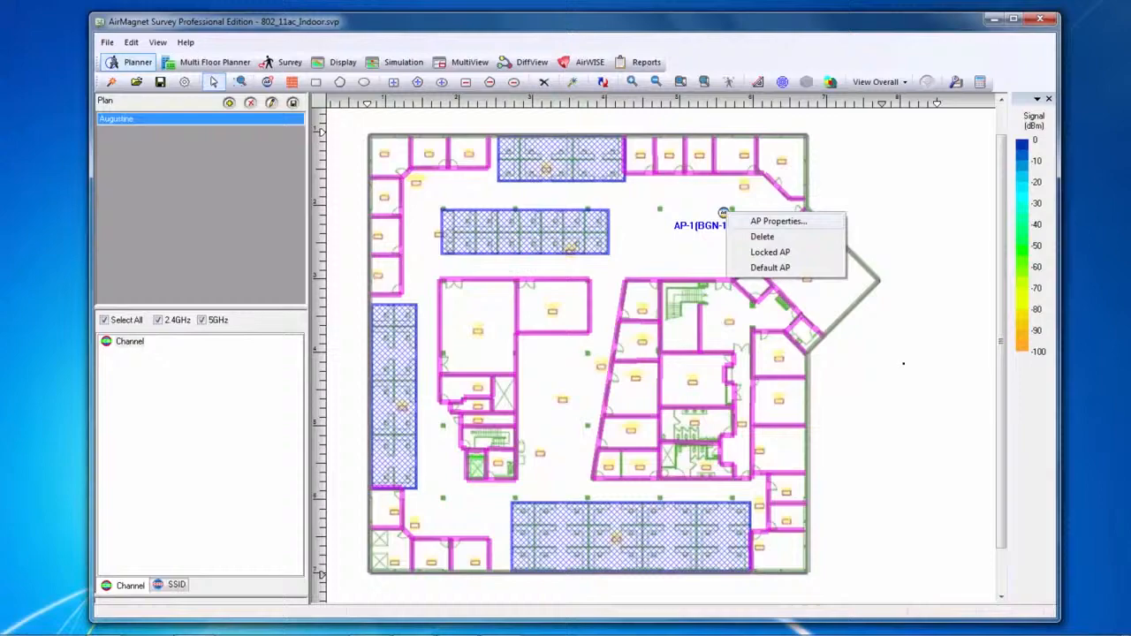
left_click(778, 221)
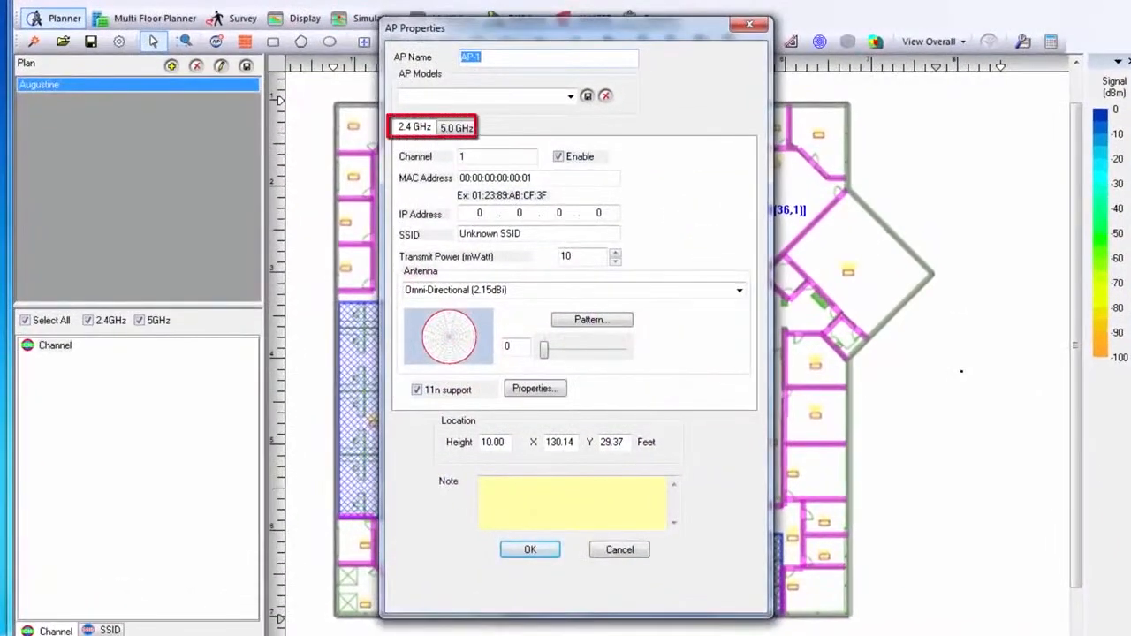
left_click(498, 155)
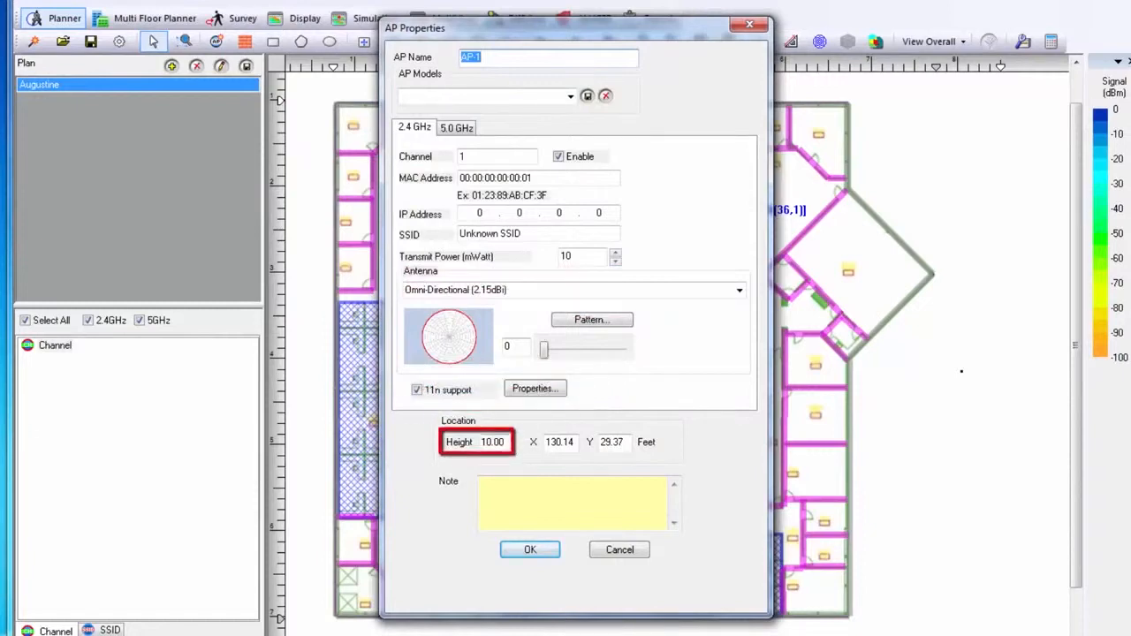
left_click(506, 289)
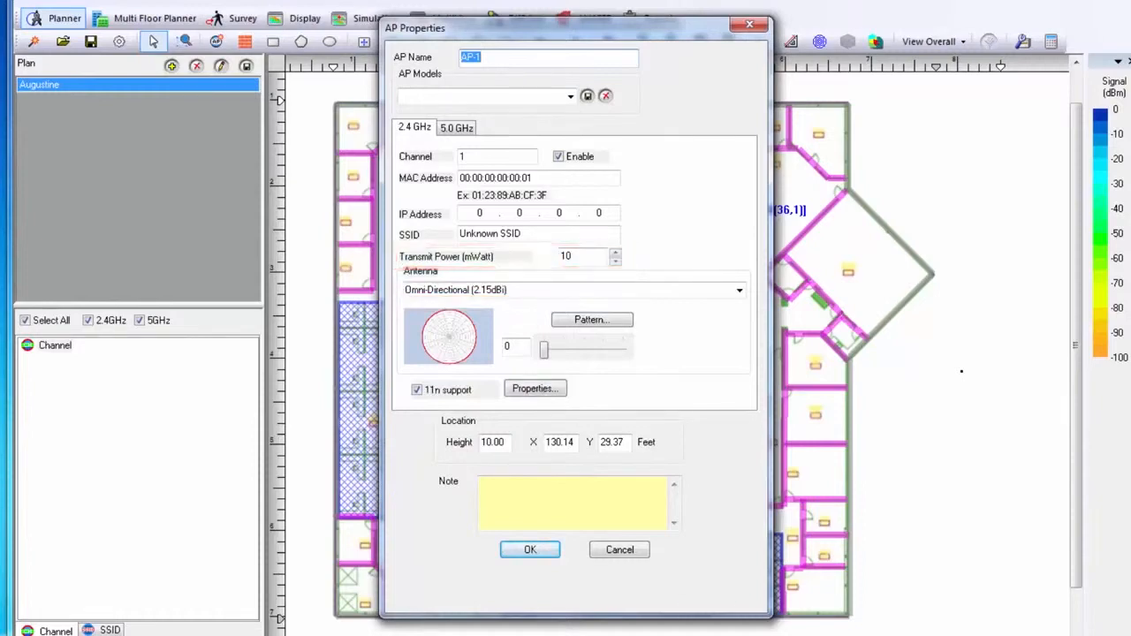
left_click(456, 126)
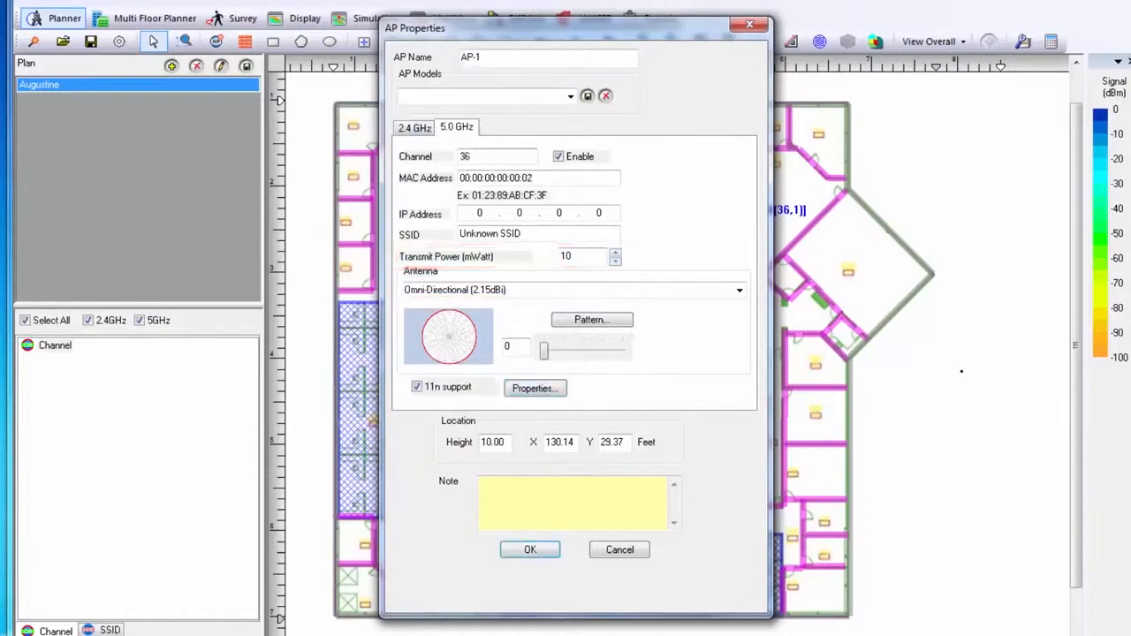
triple_click(565, 256)
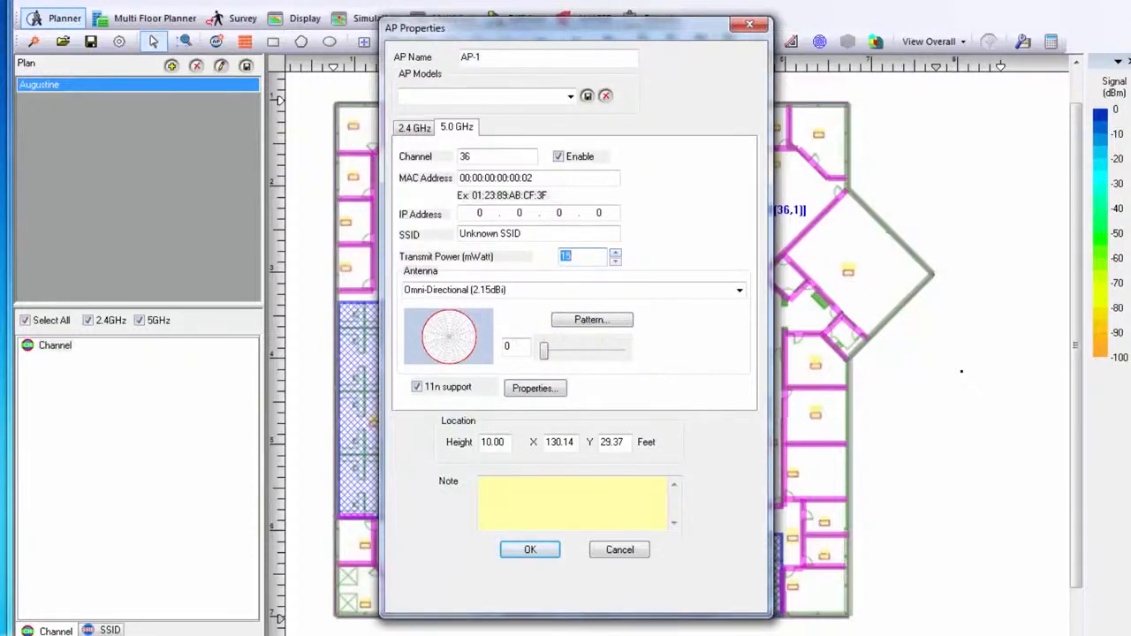
left_click(530, 550)
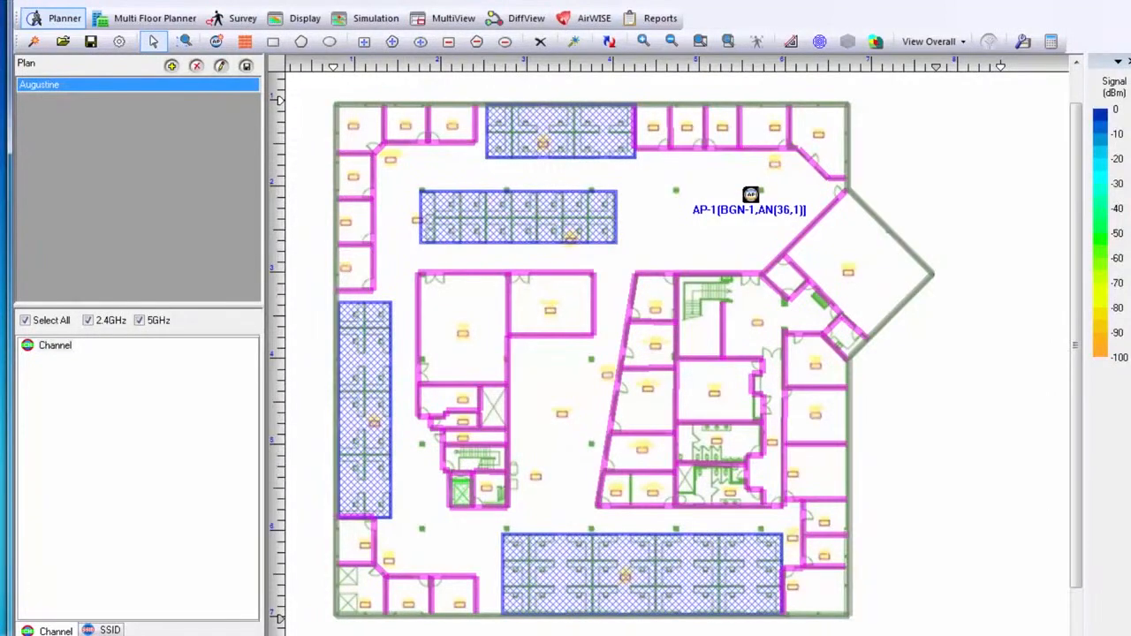
Place AP-2 at upper left, AP-3 at lower left and AP-4 at lower centre
right_click(750, 193)
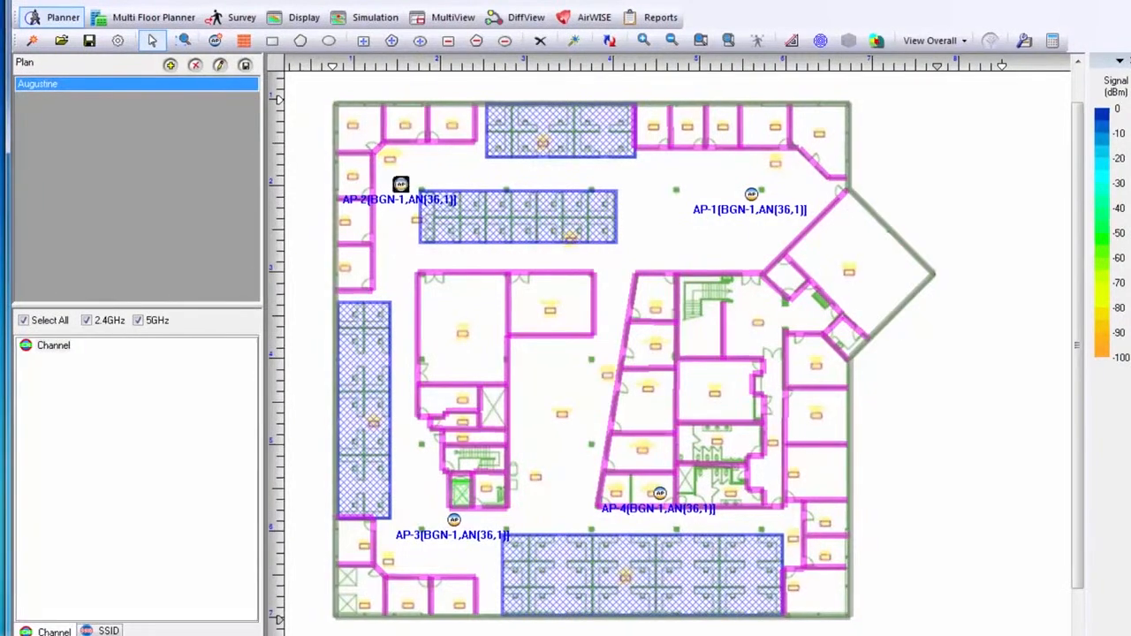
Give AP-3 channels 11 and 52, then start editing AP-4's 5 GHz channel
double_click(401, 185)
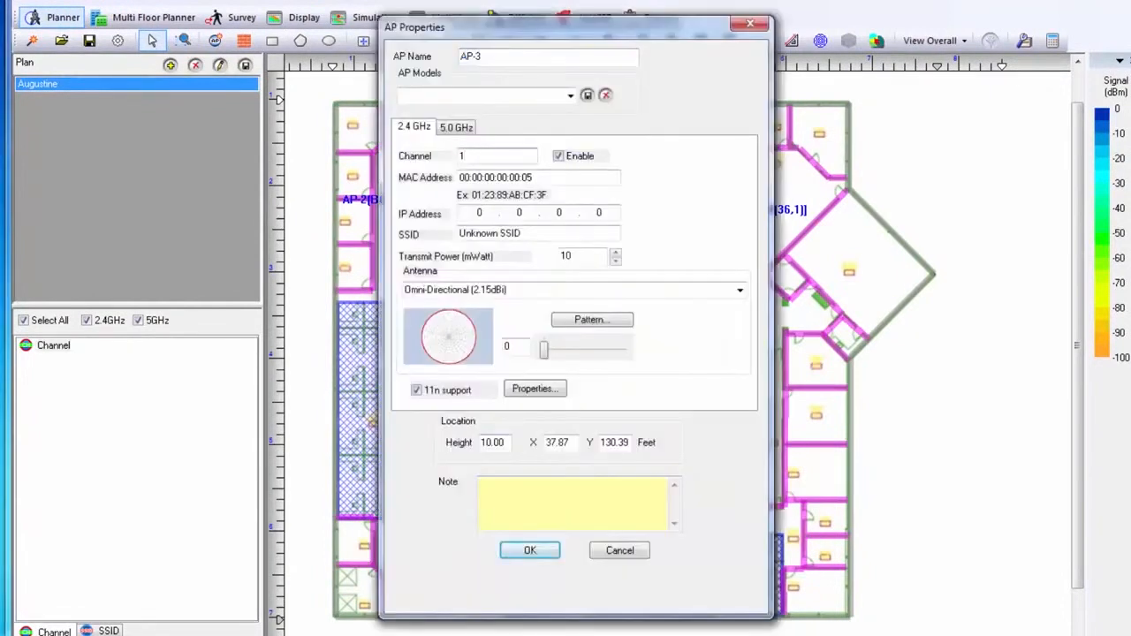
left_click(455, 127)
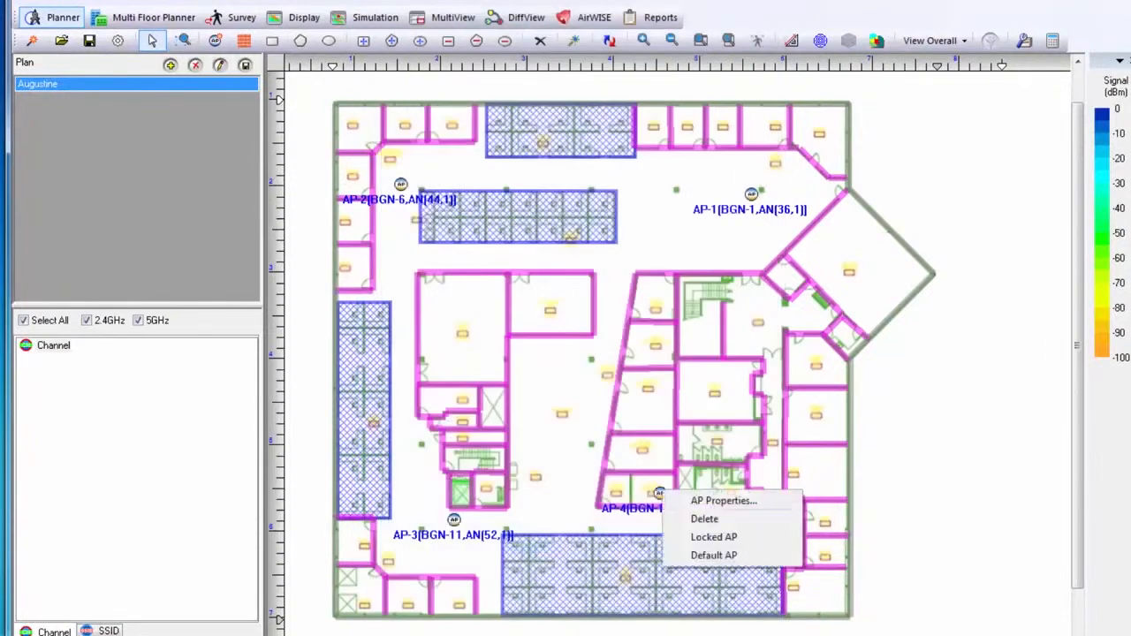
left_click(723, 500)
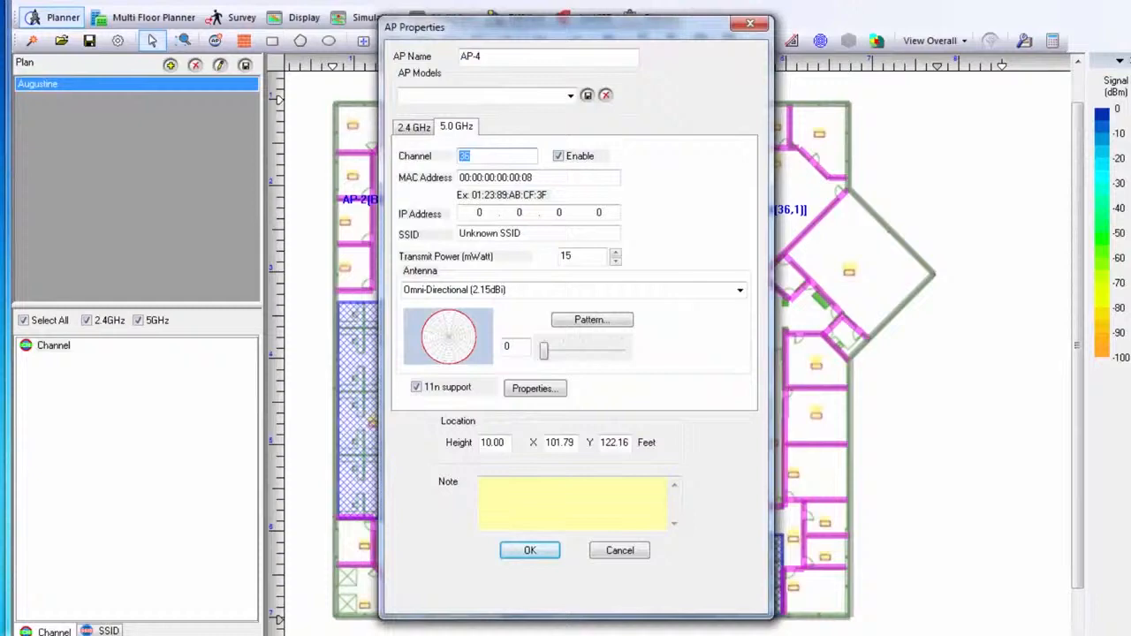
left_click(529, 549)
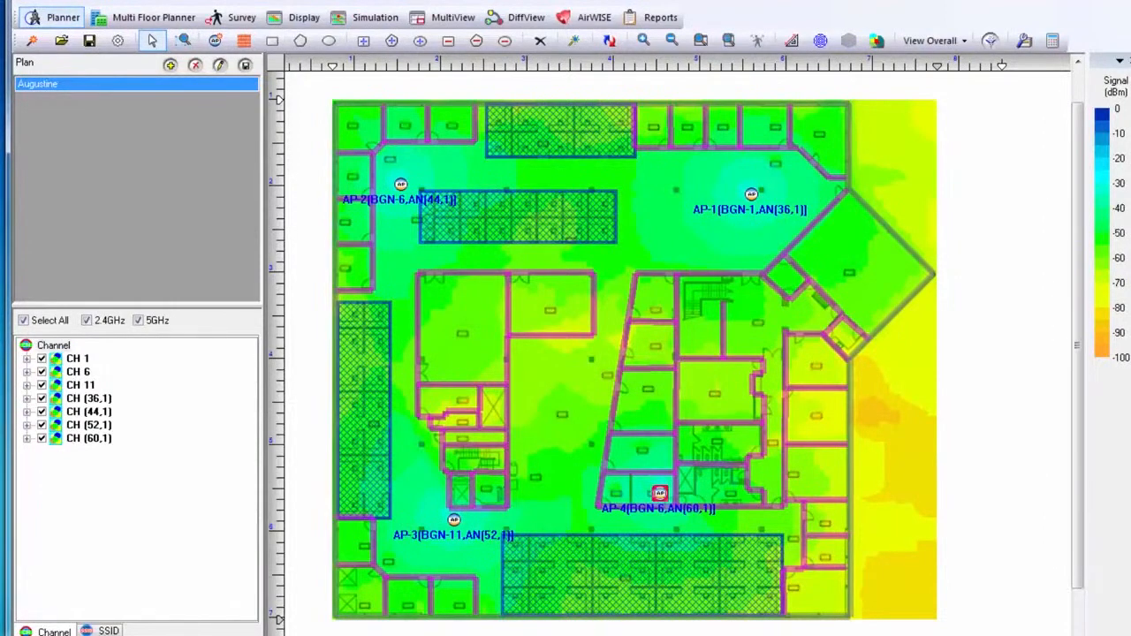
Switch to the AirWISE tab to begin analysing the survey data
left_click(593, 17)
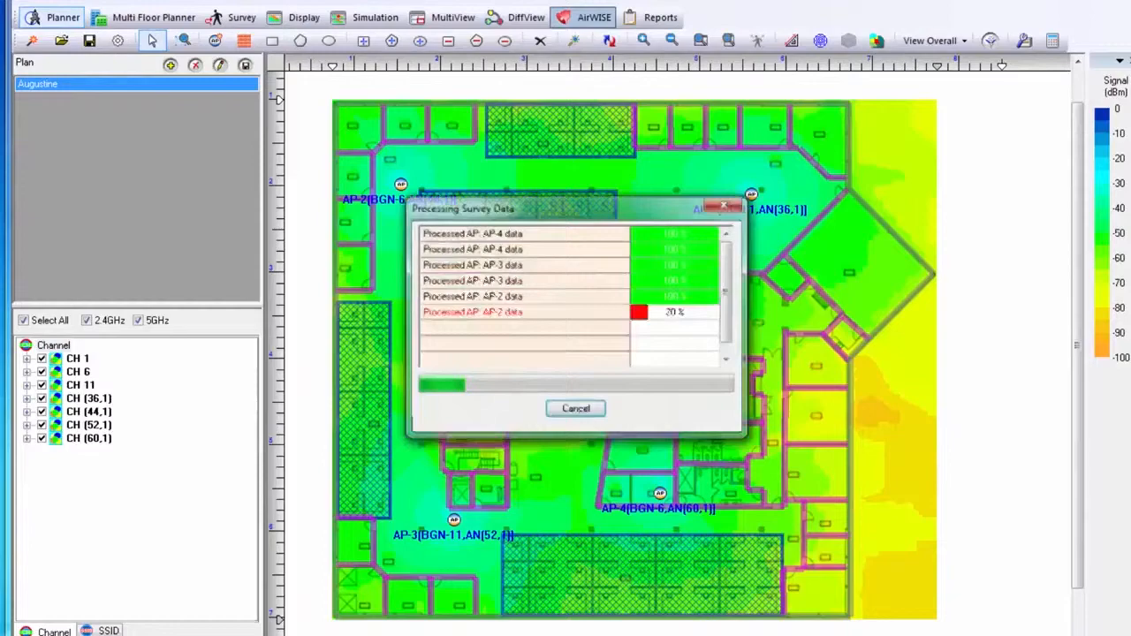